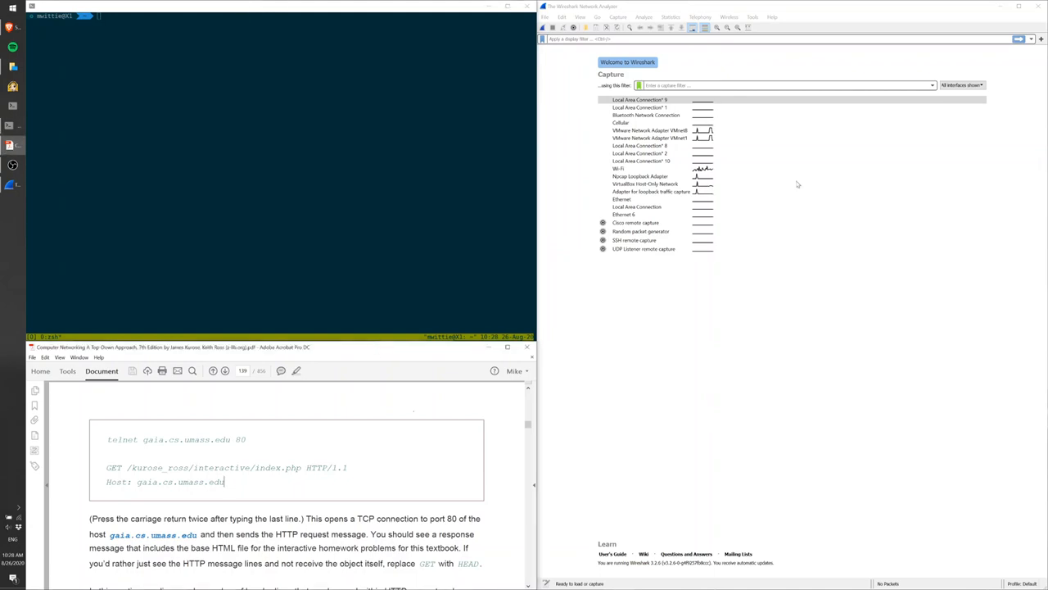
Start capturing on the Wi-Fi interface and enter the filter http.host == gaia.cs.umass.edu.
click(640, 99)
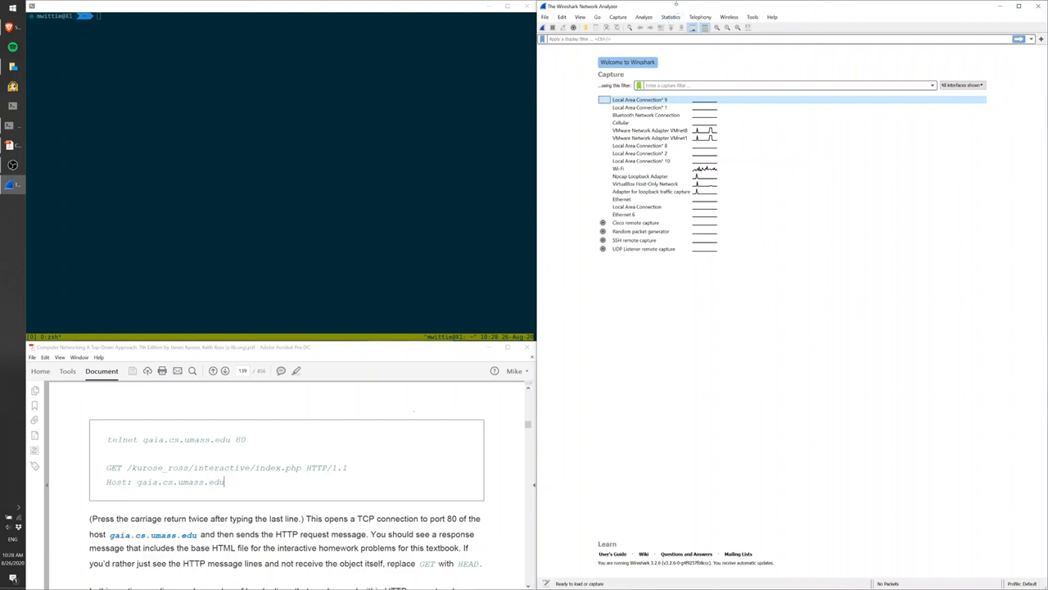
click(627, 168)
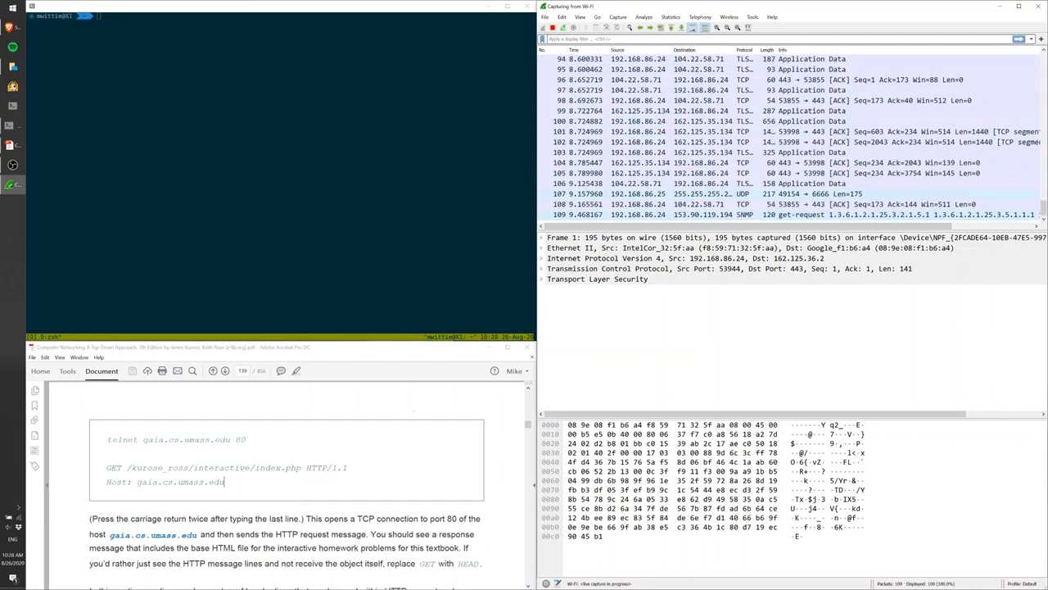
text(http.host == gaia.cs.umass.edu)
click(136, 16)
text(telnet gaia.cs.umass.edu 80)
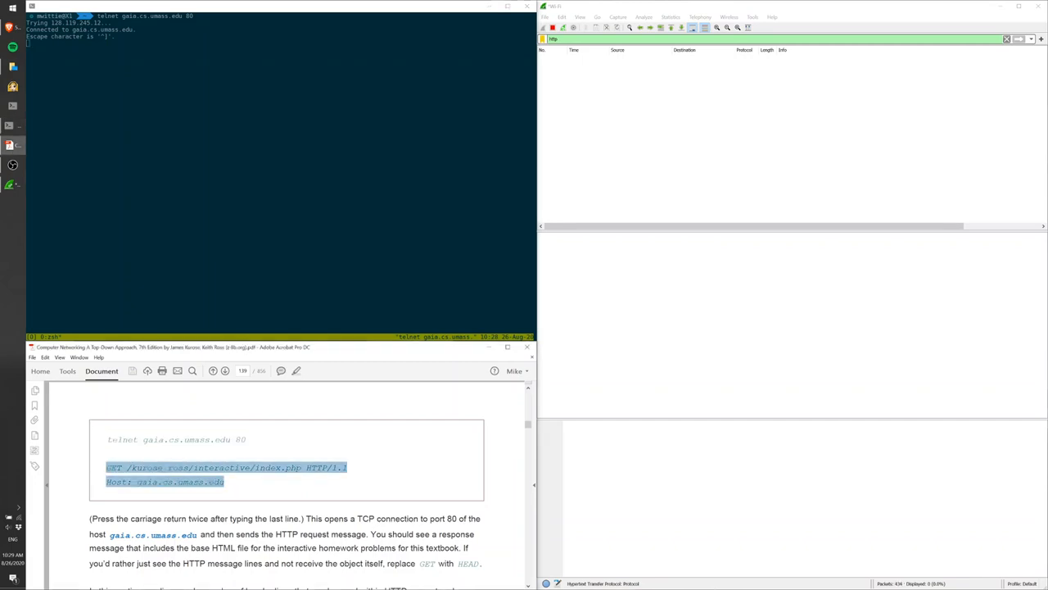
Type the request line 'GET /kurose_ross/interactive/index.php HTTP/1.1' into the telnet session.
text(GET /kurose_ross/interactive/index.php HTTP/1.1)
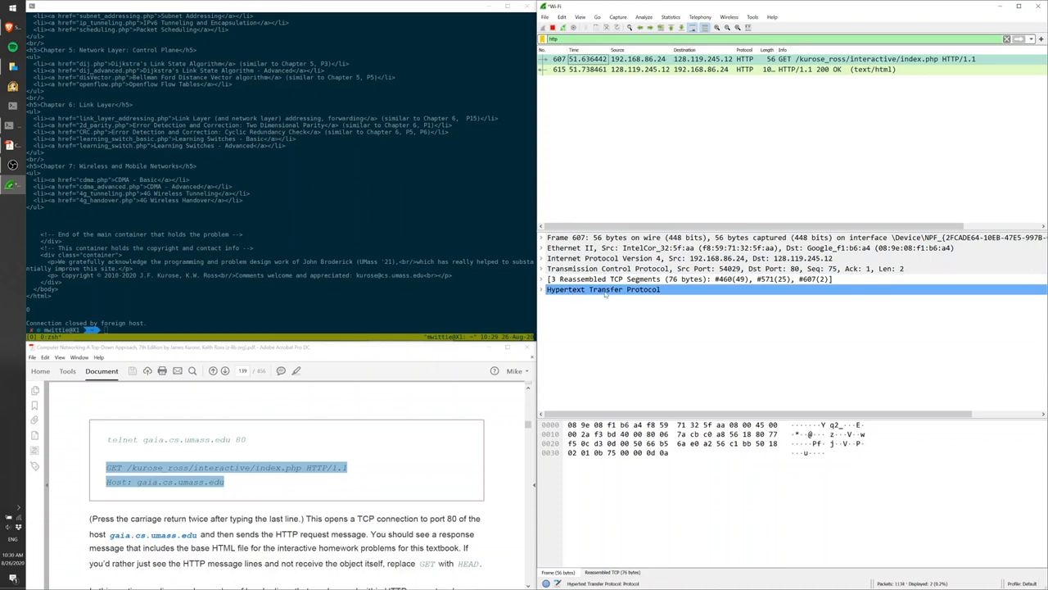
Highlight the GET packet's bytes for its HTTP, Frame, Ethernet and TCP layers.
click(614, 268)
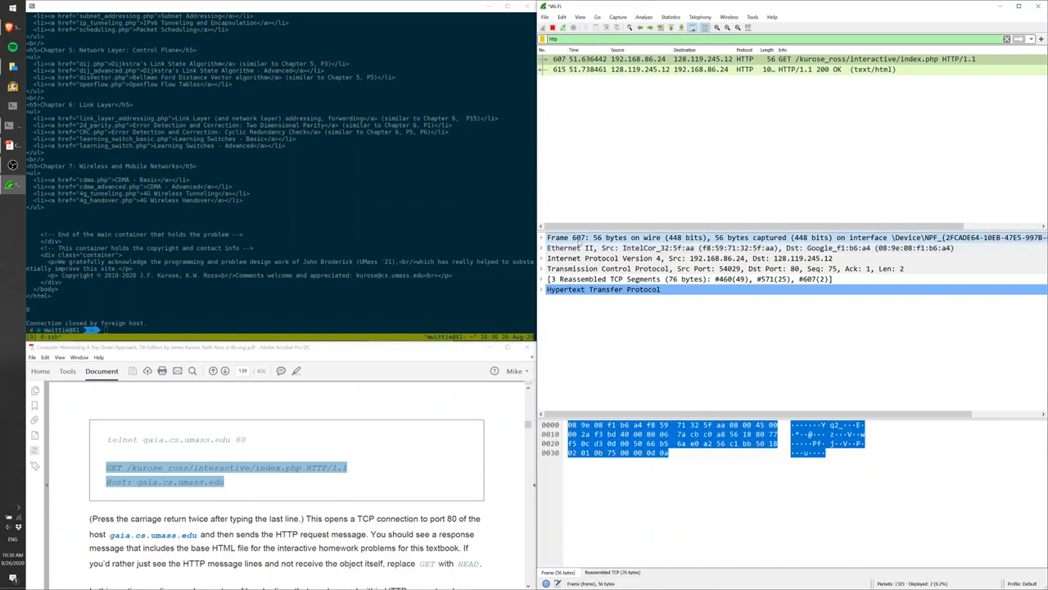
click(590, 247)
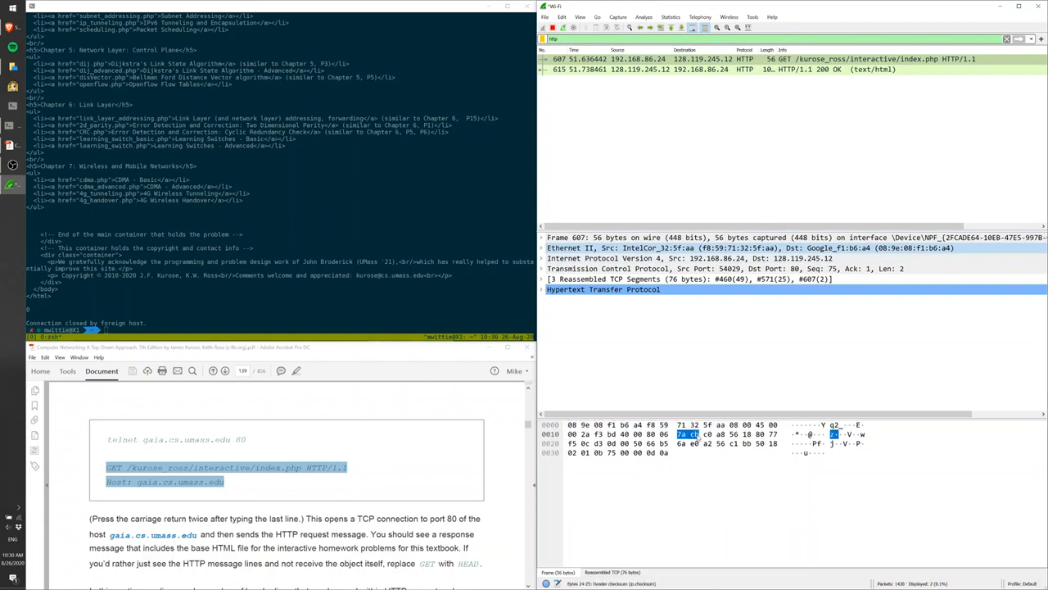
click(622, 258)
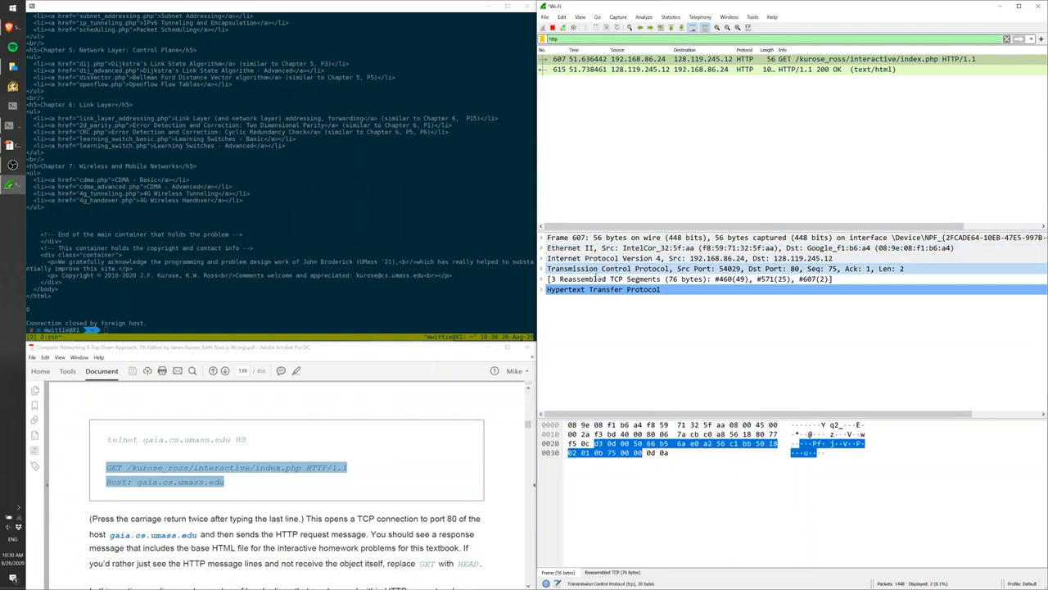
click(603, 289)
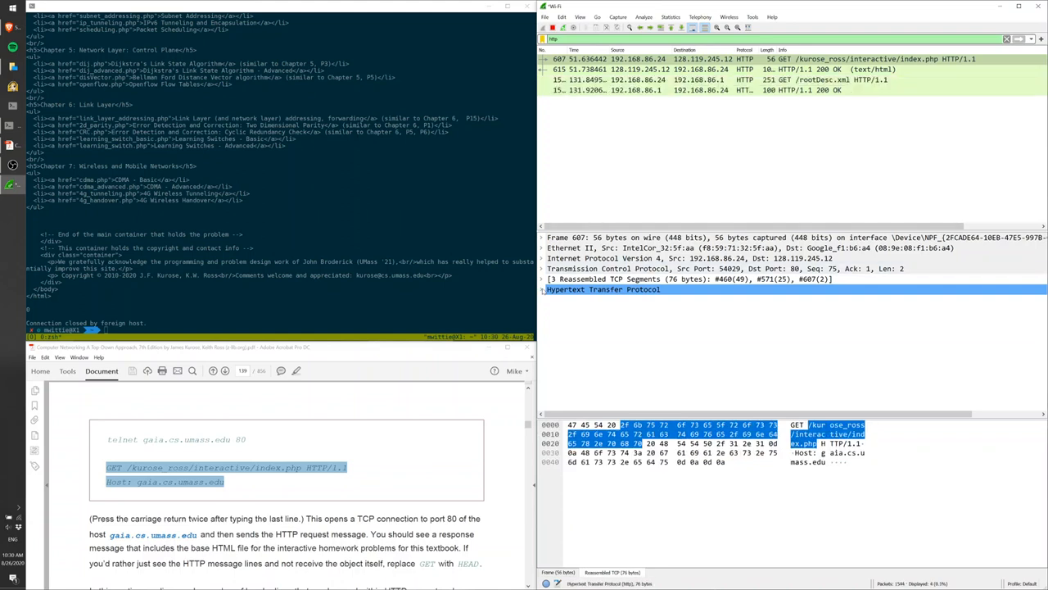
Expand the GET packet's Hypertext Transfer Protocol tree to show its request headers.
click(542, 289)
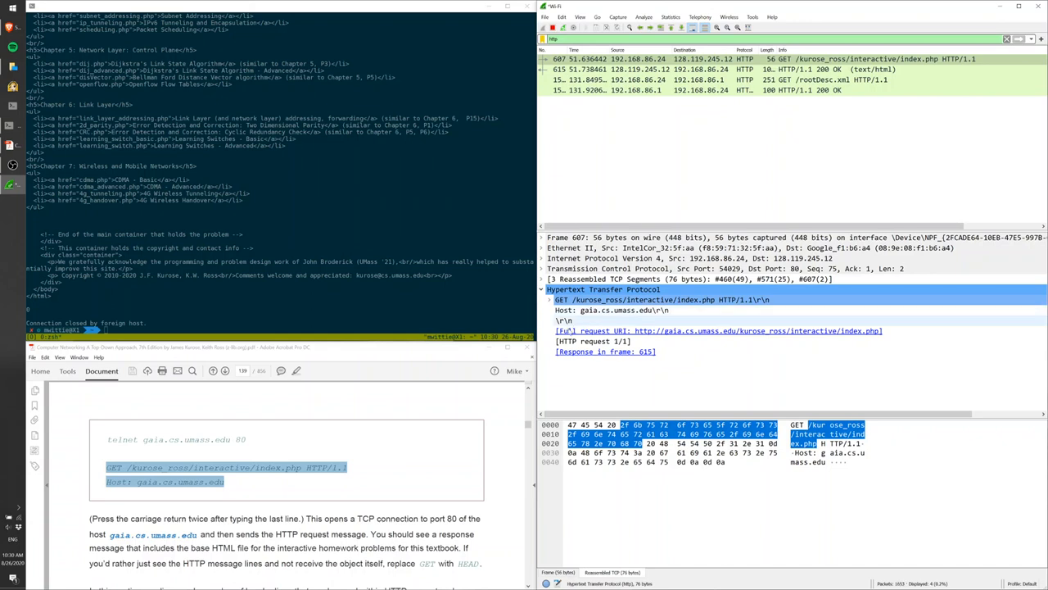
click(550, 299)
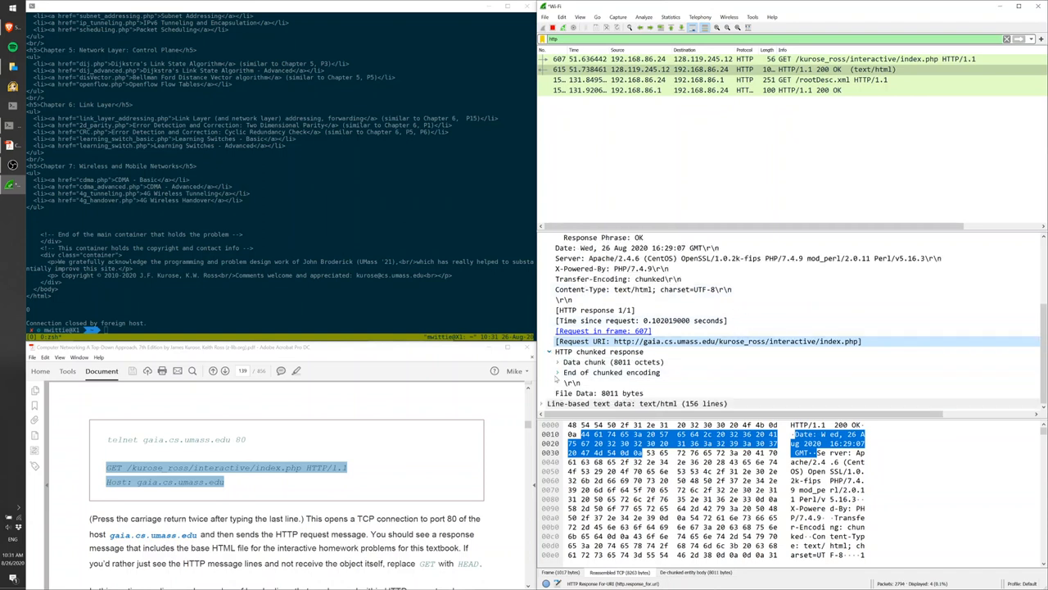
Expand the 200 OK's Data chunk and Data entries to reveal 8011 bytes.
click(557, 361)
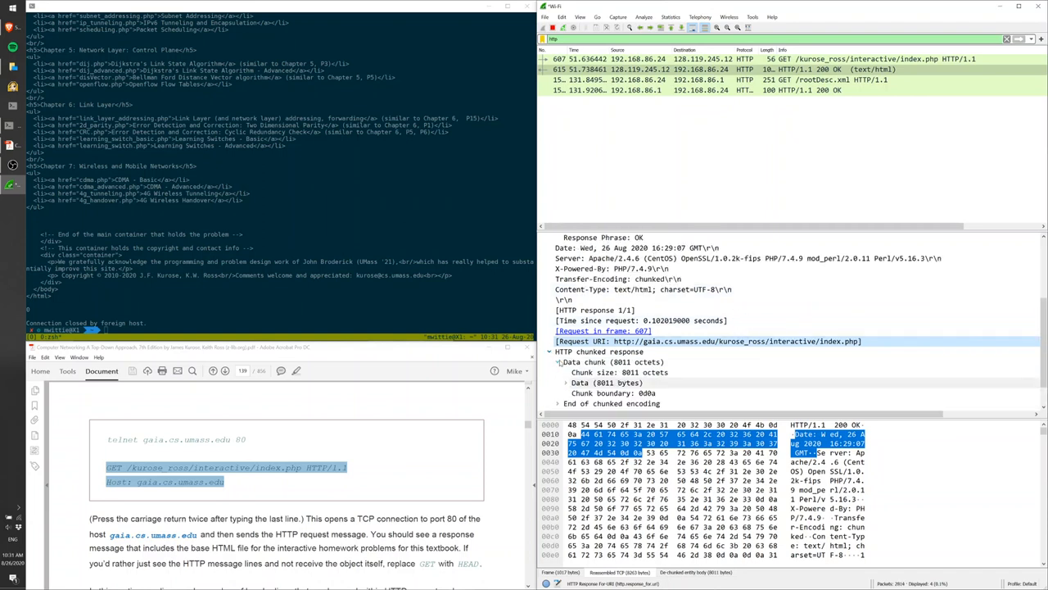
click(567, 382)
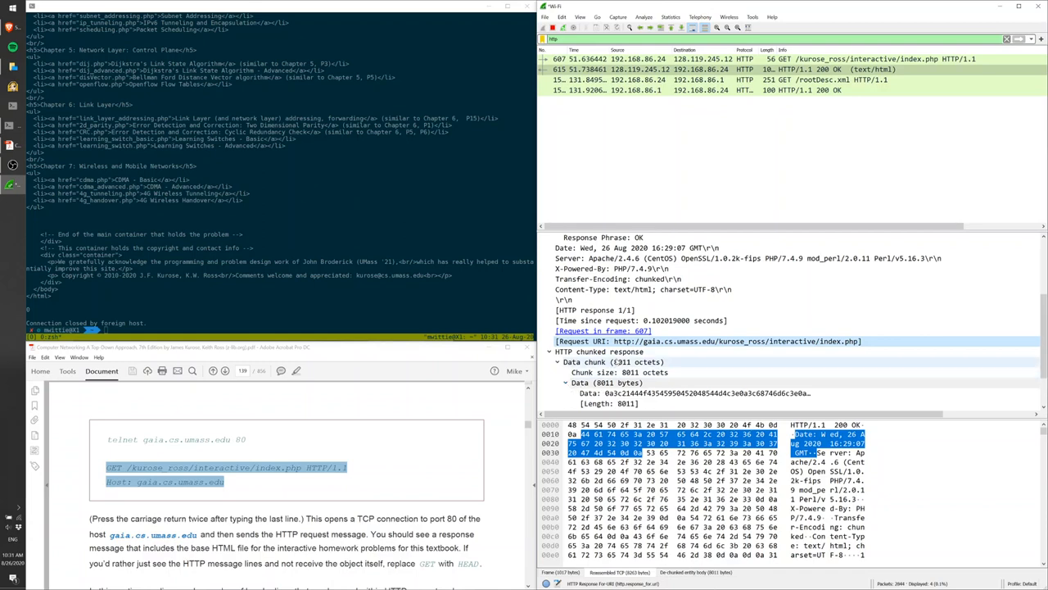